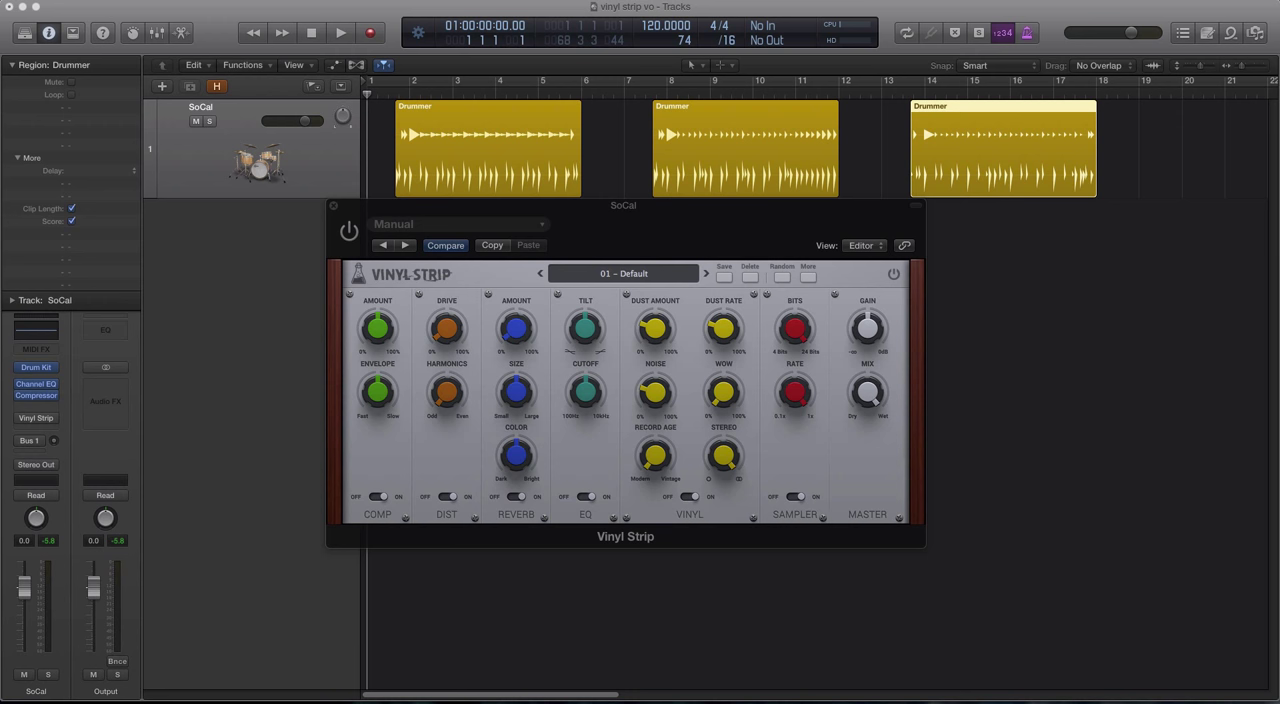
mouse_move(389, 588)
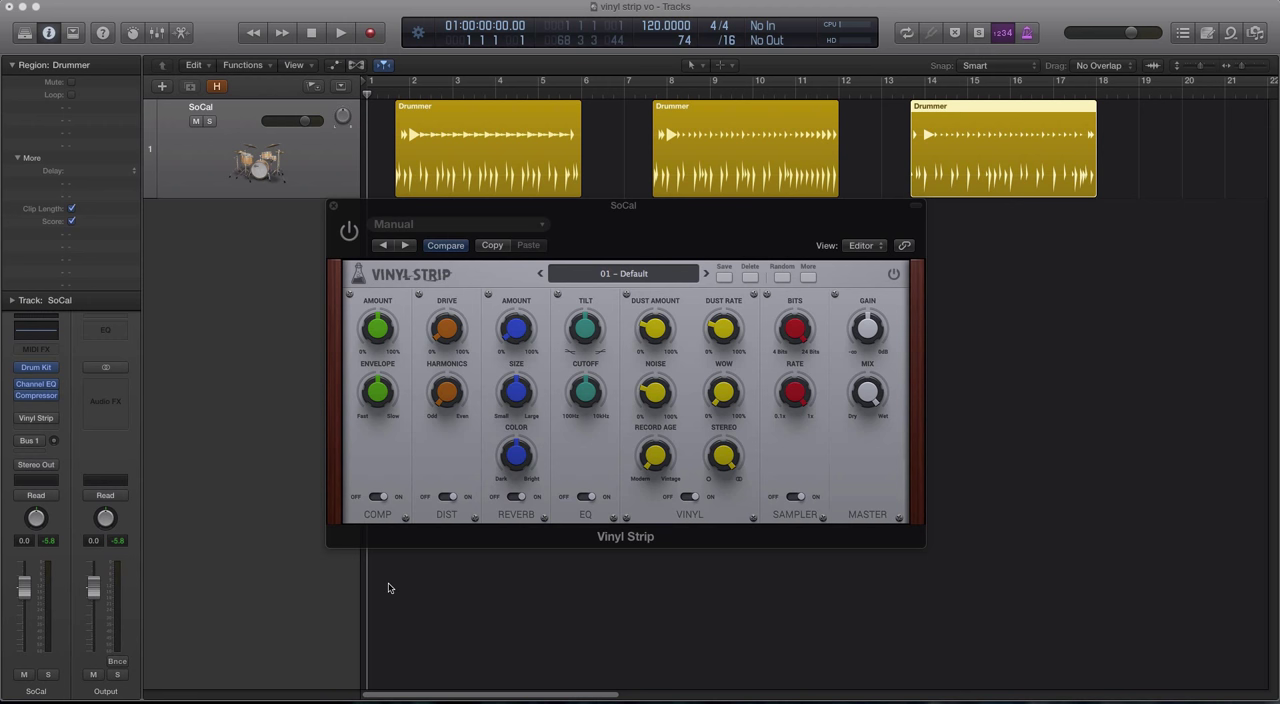
mouse_move(748, 565)
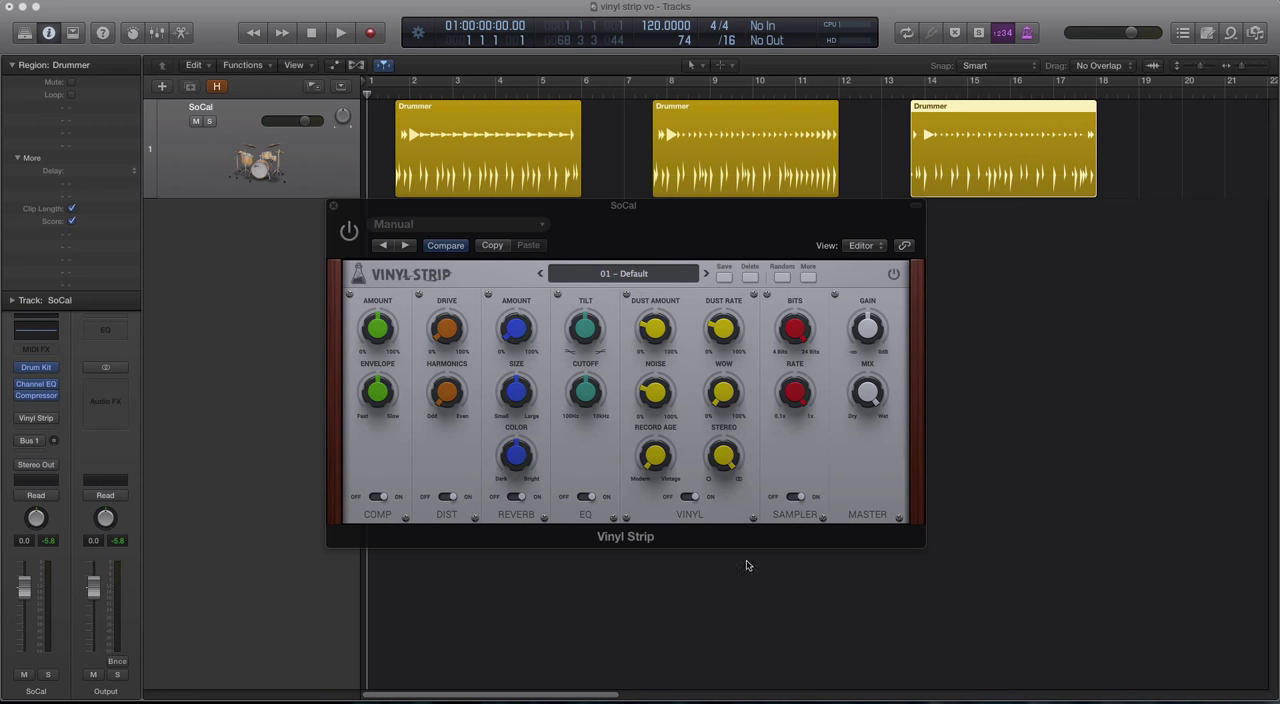
mouse_move(598, 525)
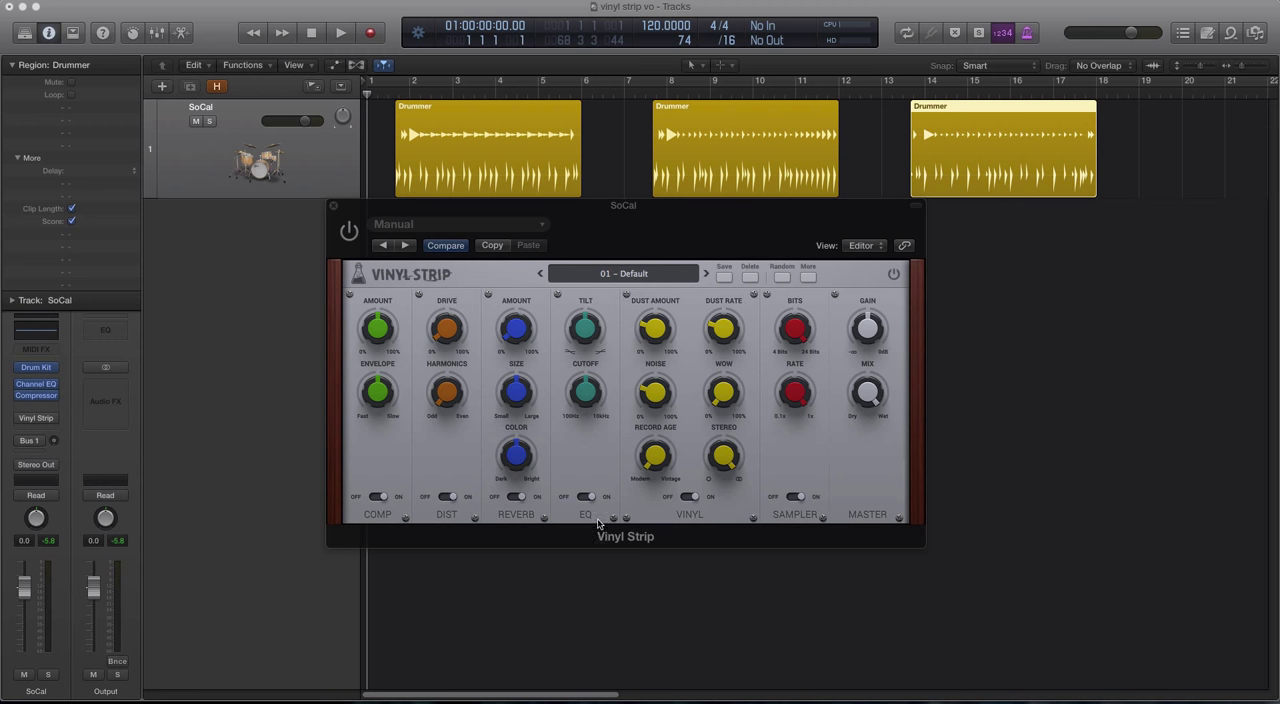
mouse_move(692, 520)
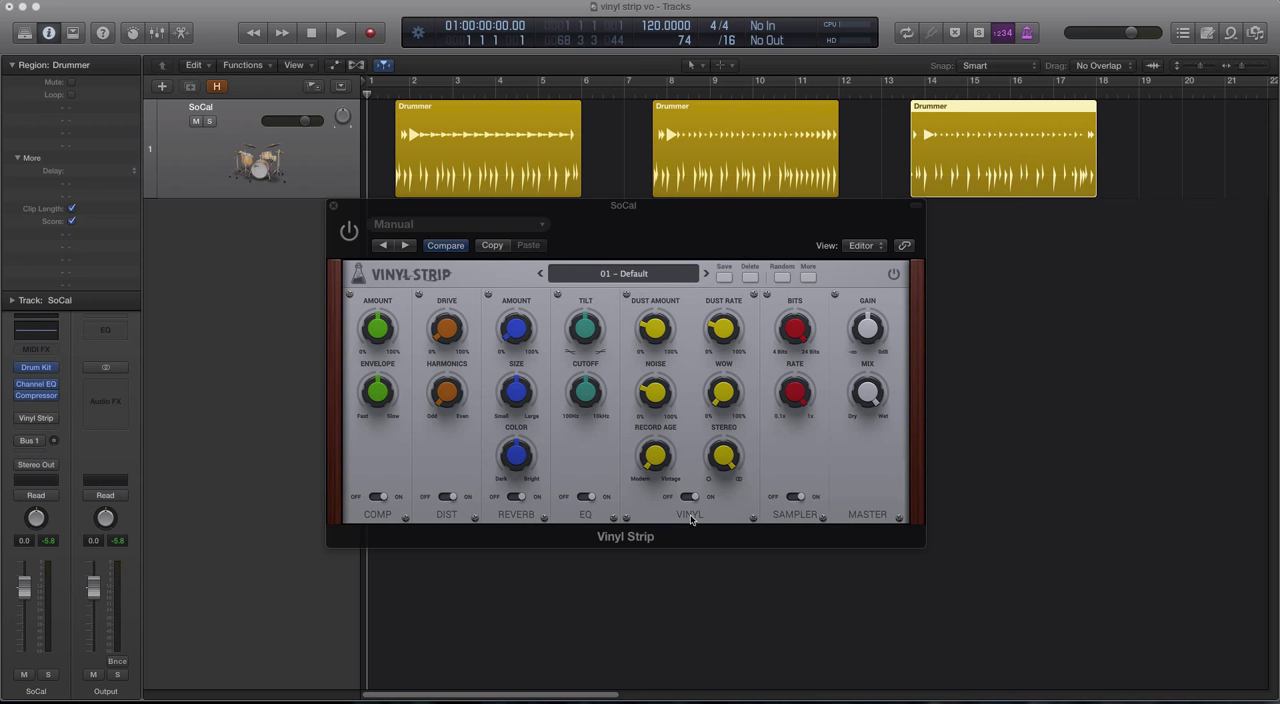
mouse_move(668, 526)
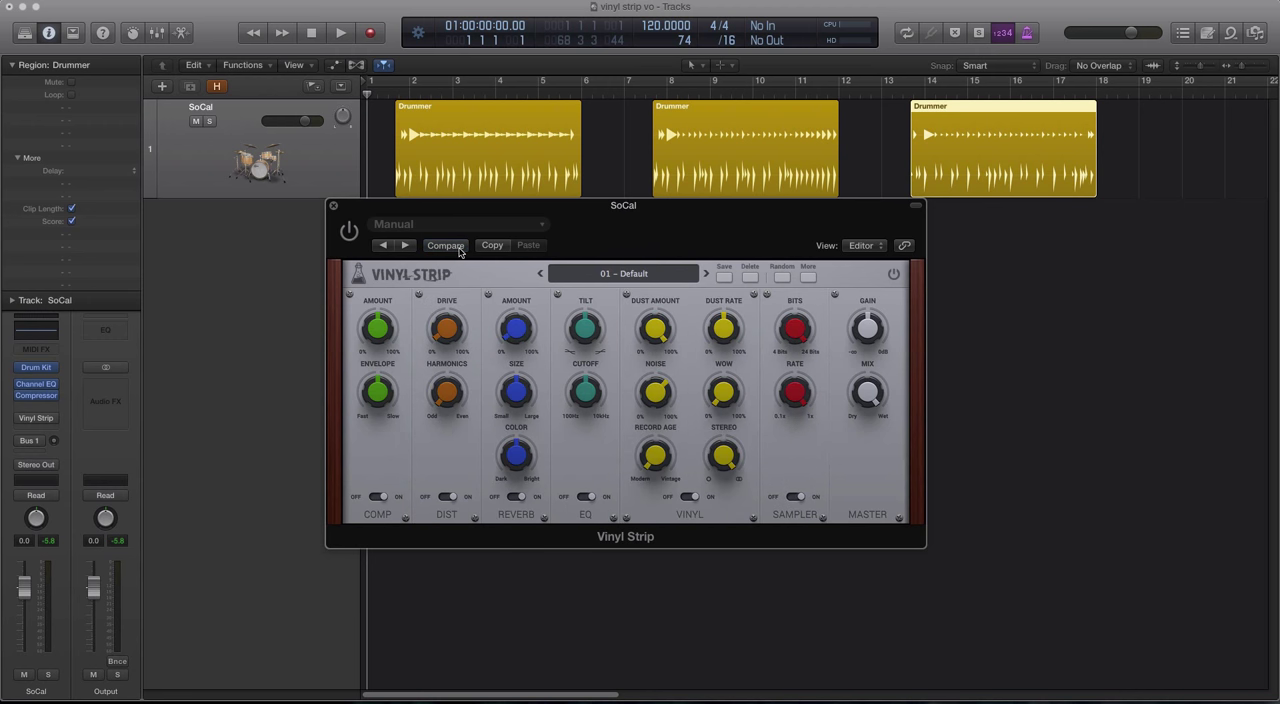
Step: Switch the Vinyl Strip effect on for the SoCal drum track via its power button
click(445, 245)
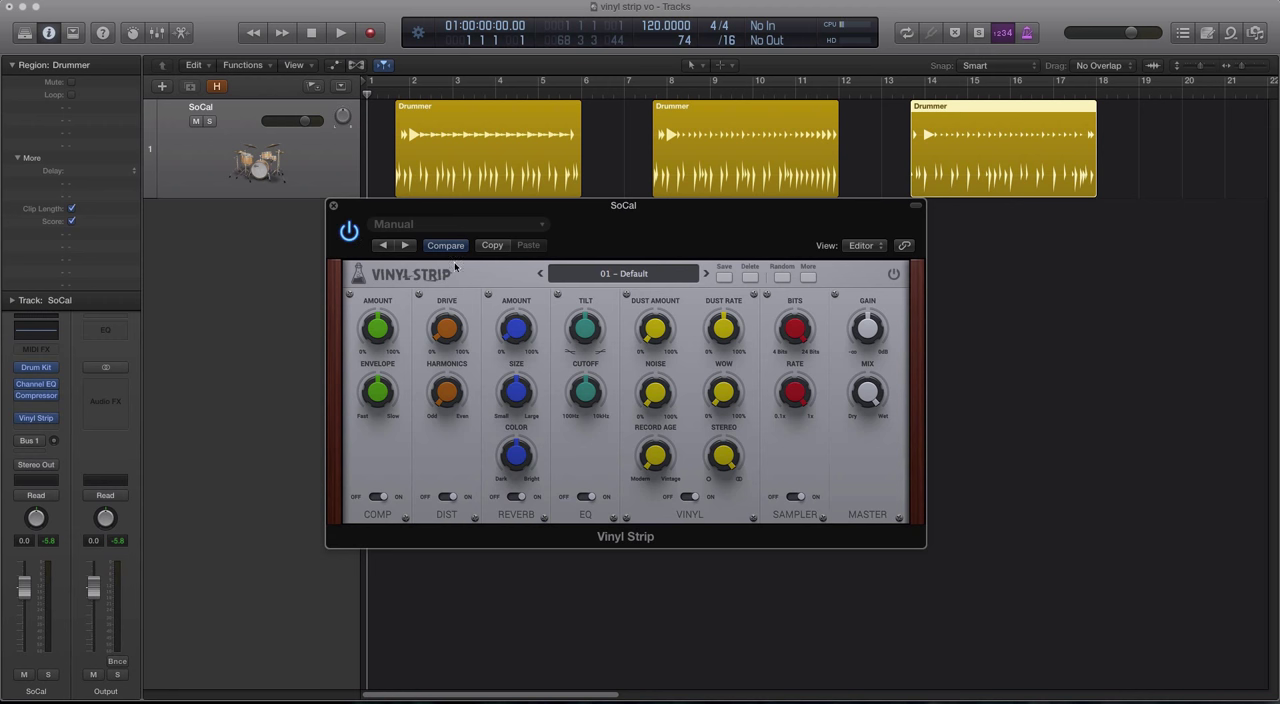
mouse_move(614, 358)
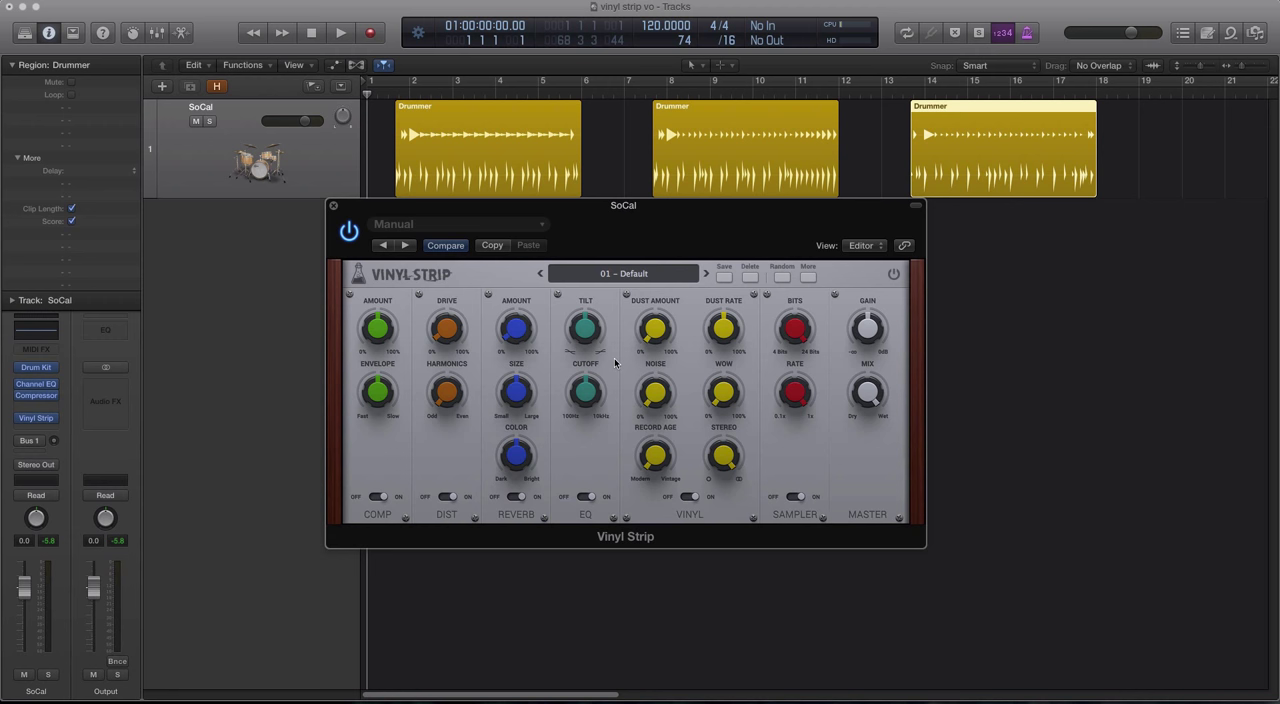
mouse_move(655, 342)
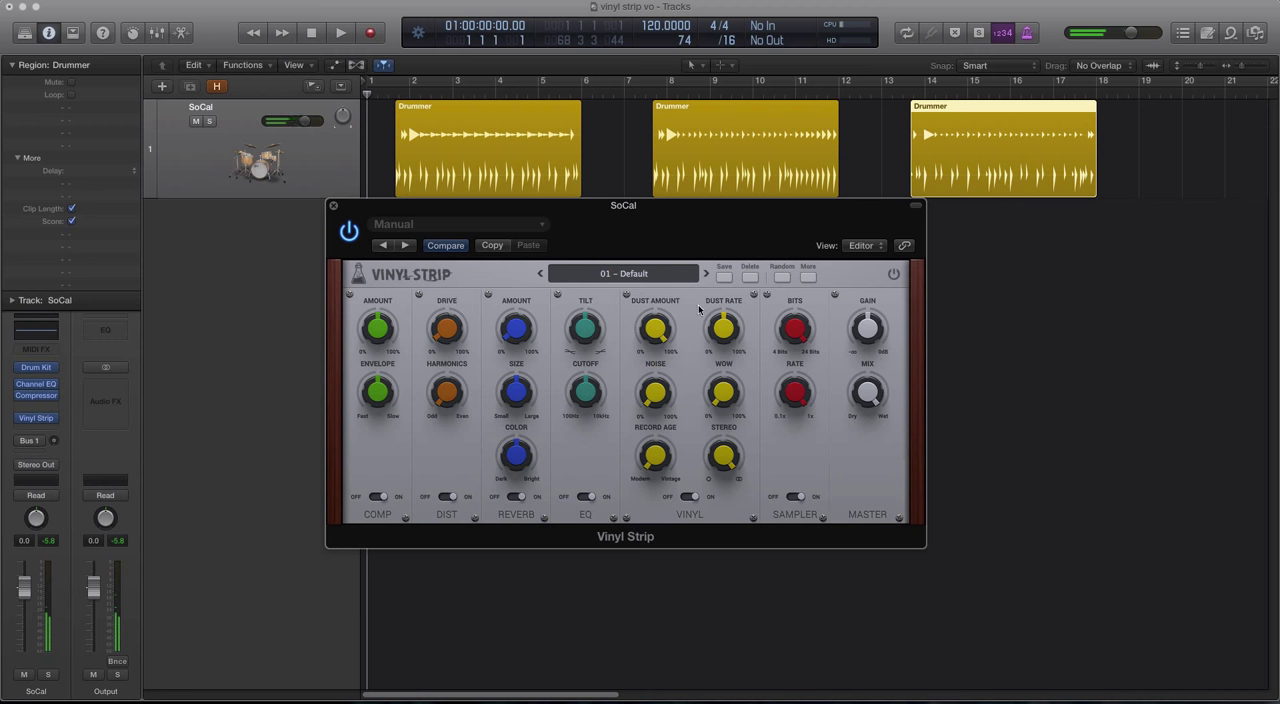
mouse_move(731, 328)
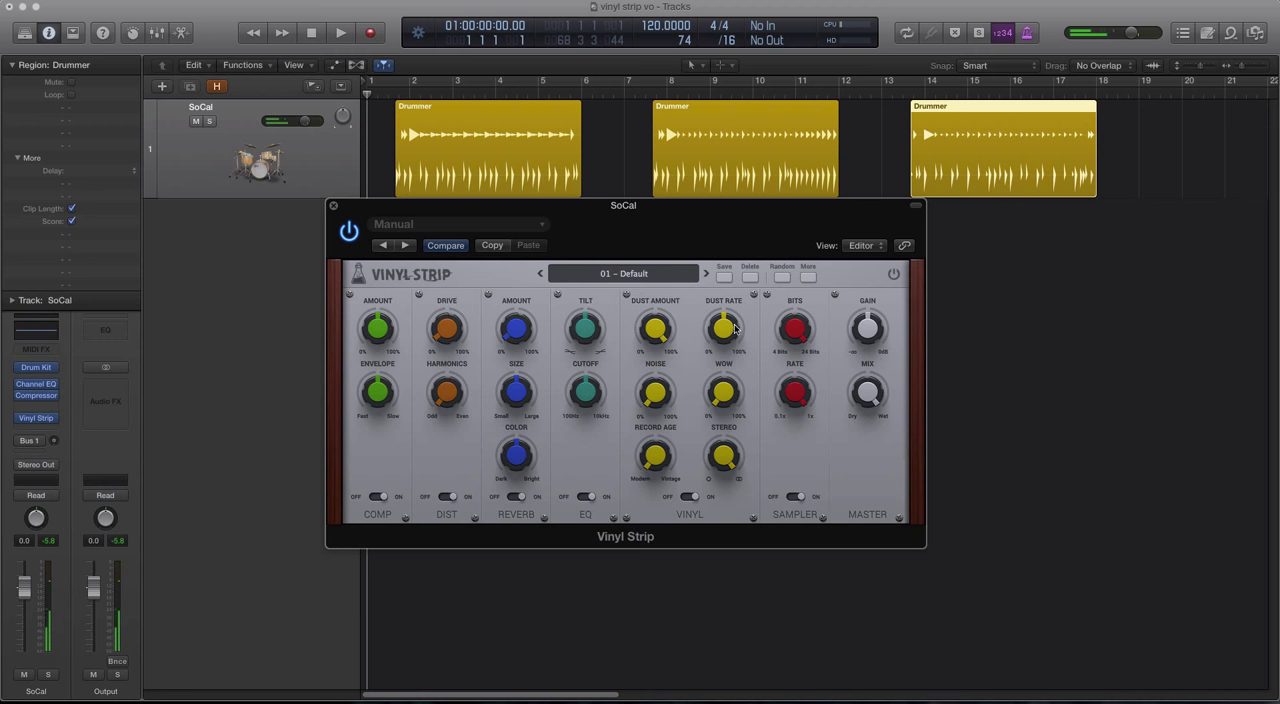
mouse_move(720, 344)
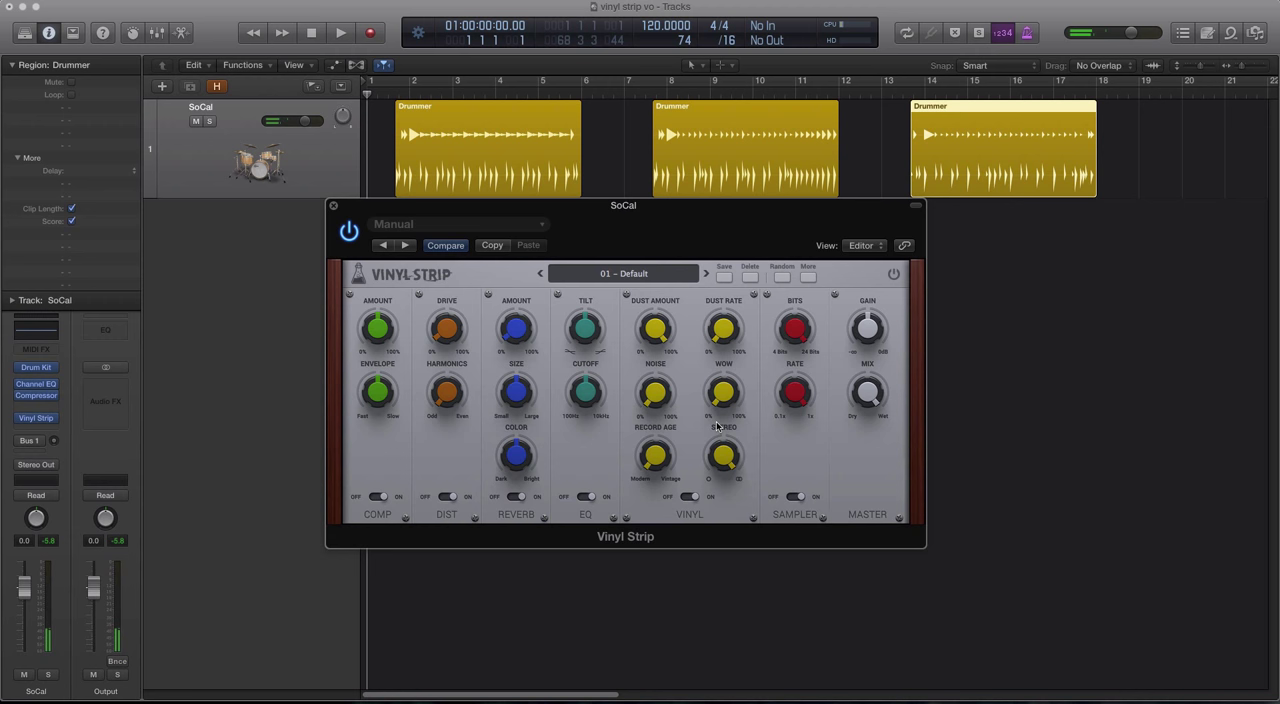
Step: Raise the Vinyl module's Noise and Wow knobs, then start the drums playing
drag(655, 395, 655, 385)
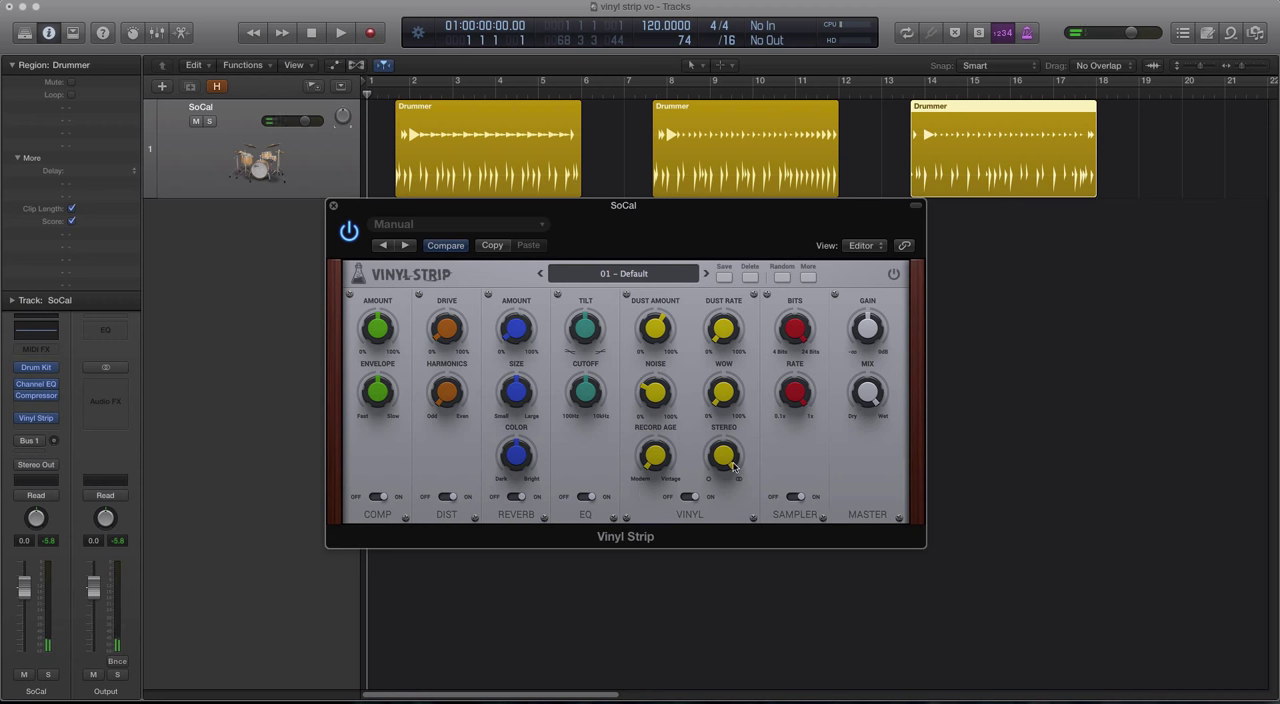
mouse_move(728, 407)
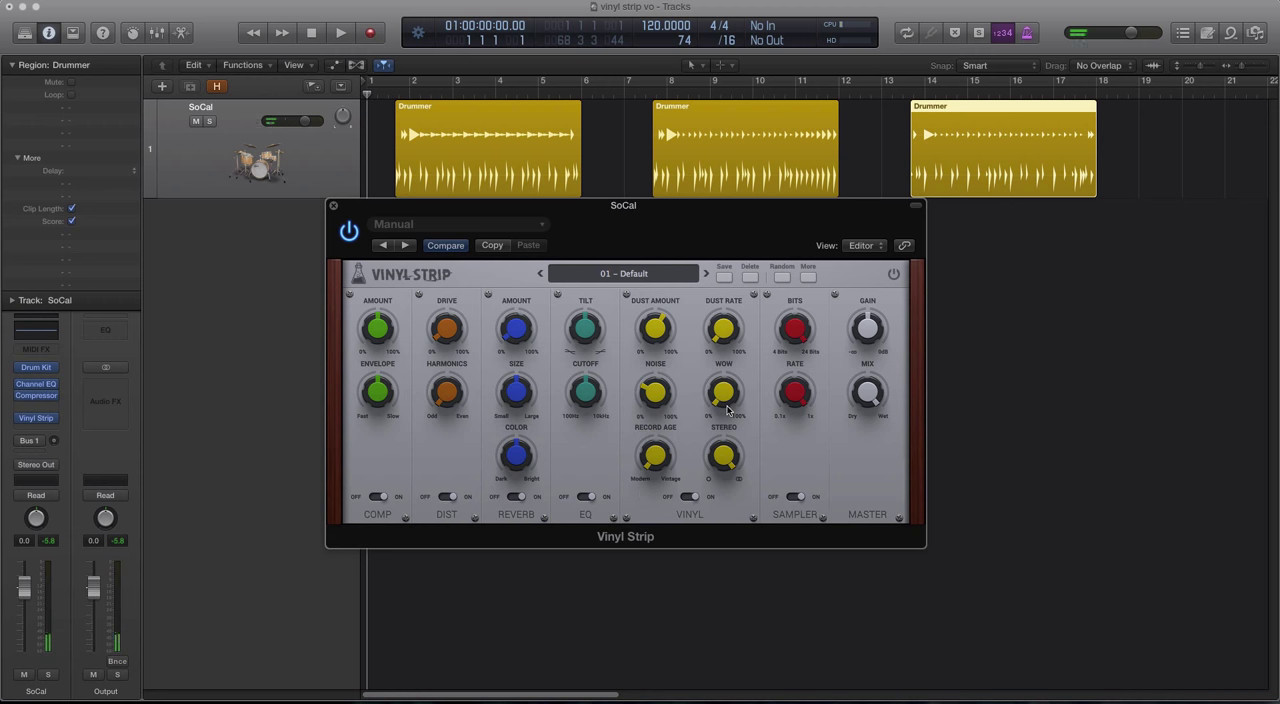
drag(724, 398, 724, 390)
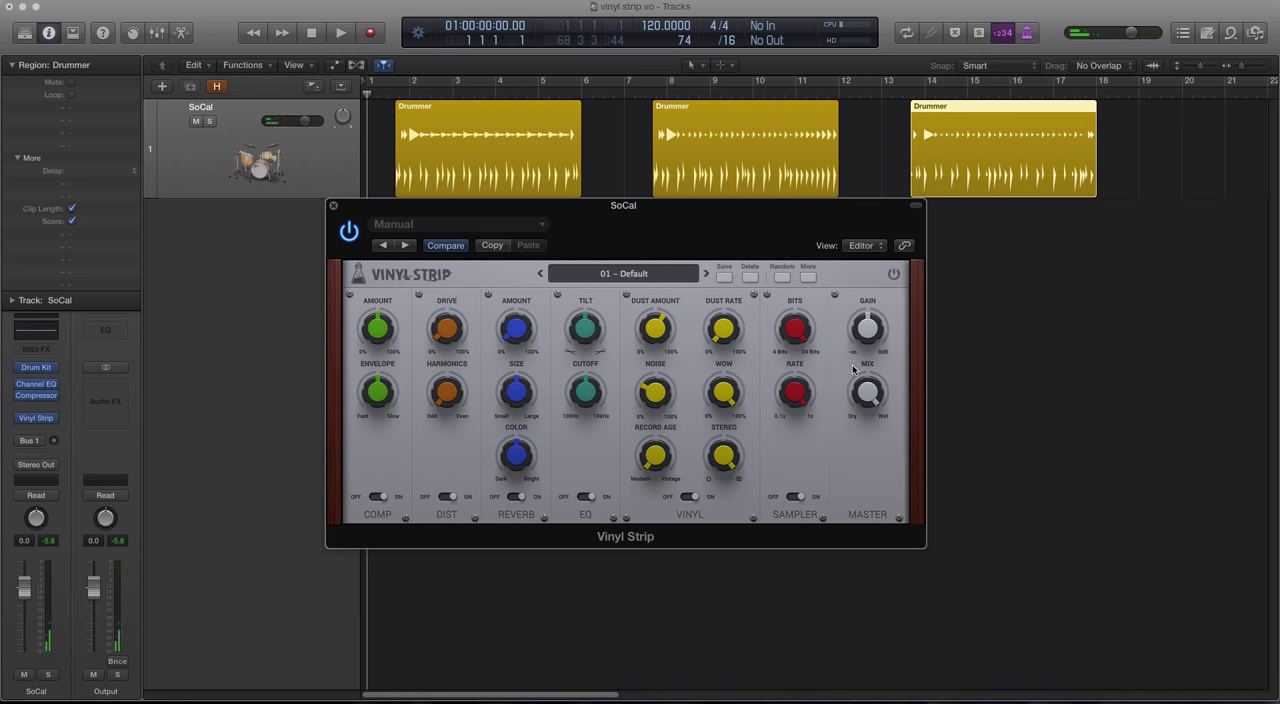
click(338, 32)
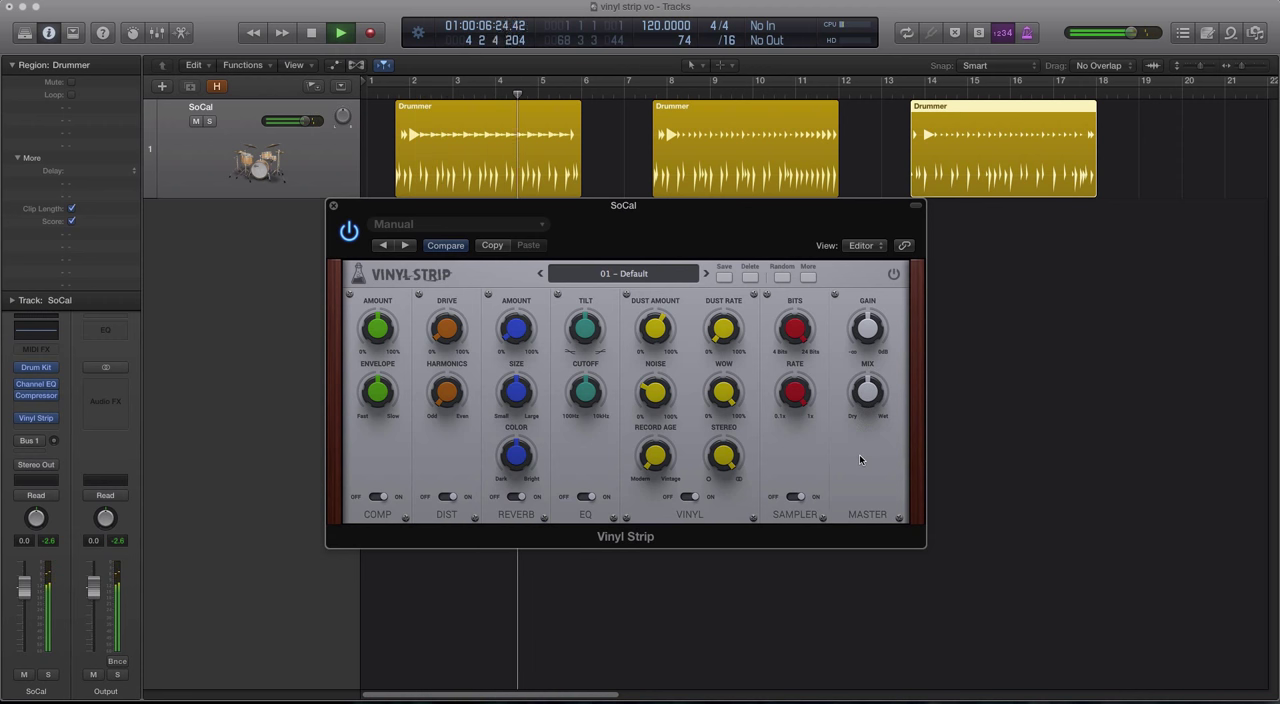
Step: Turn up Record Age and adjust the Stereo spread while the drums play
drag(867, 392, 867, 400)
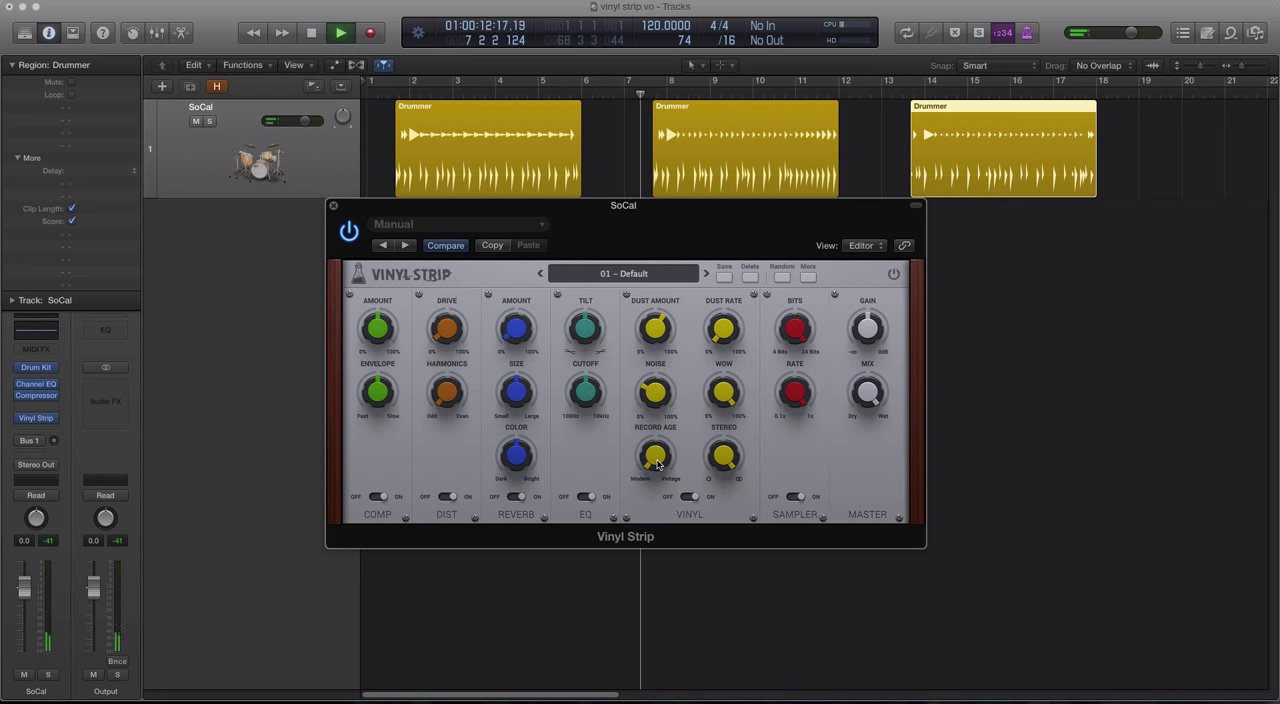
drag(655, 456, 655, 445)
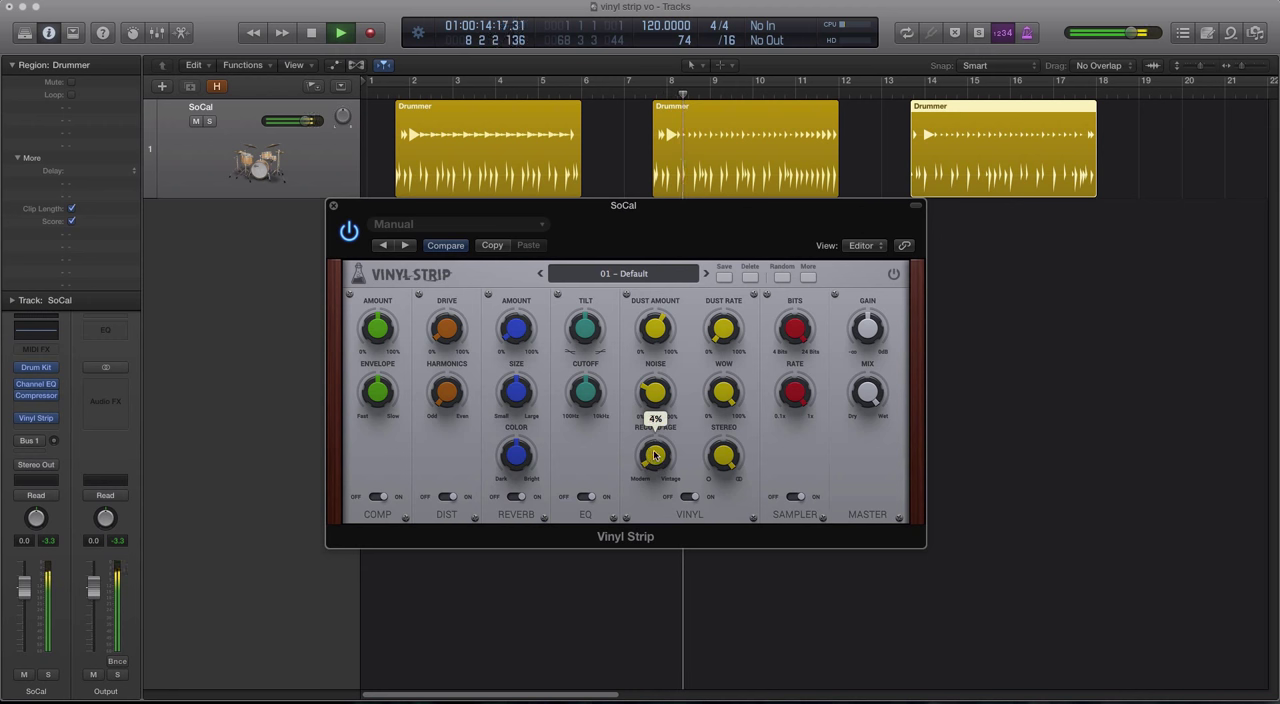
drag(655, 455, 655, 400)
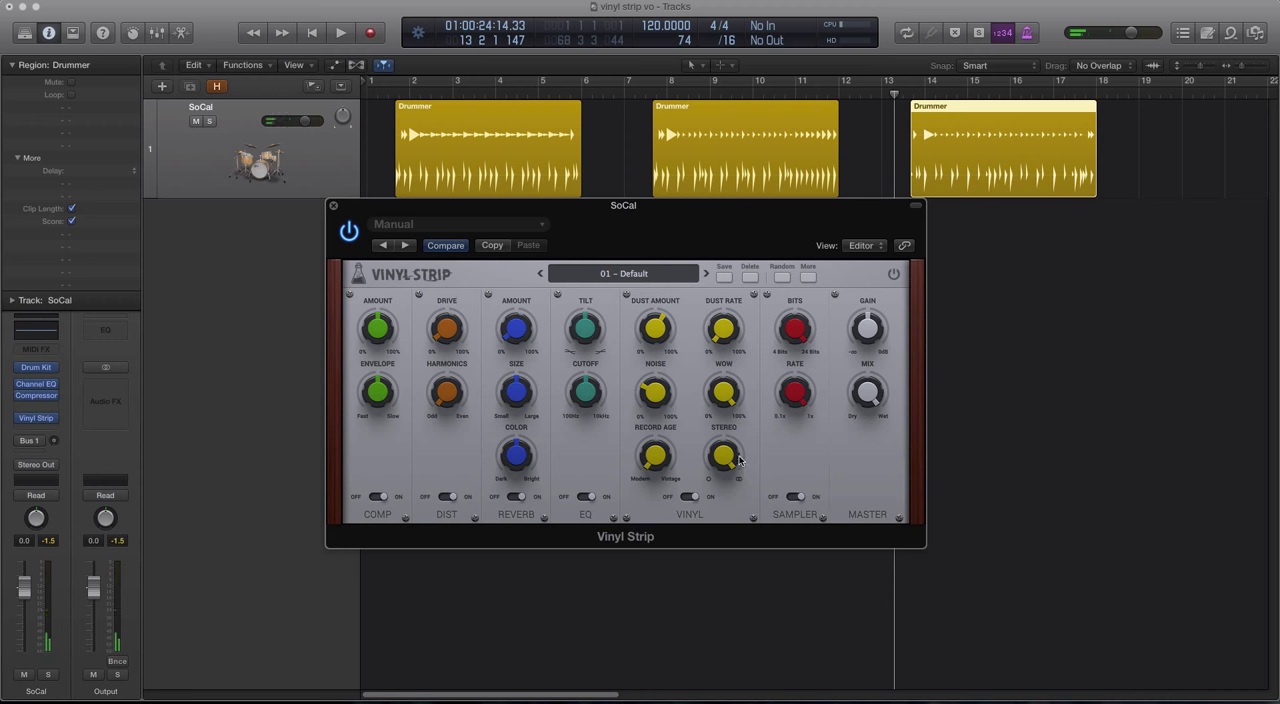
click(320, 32)
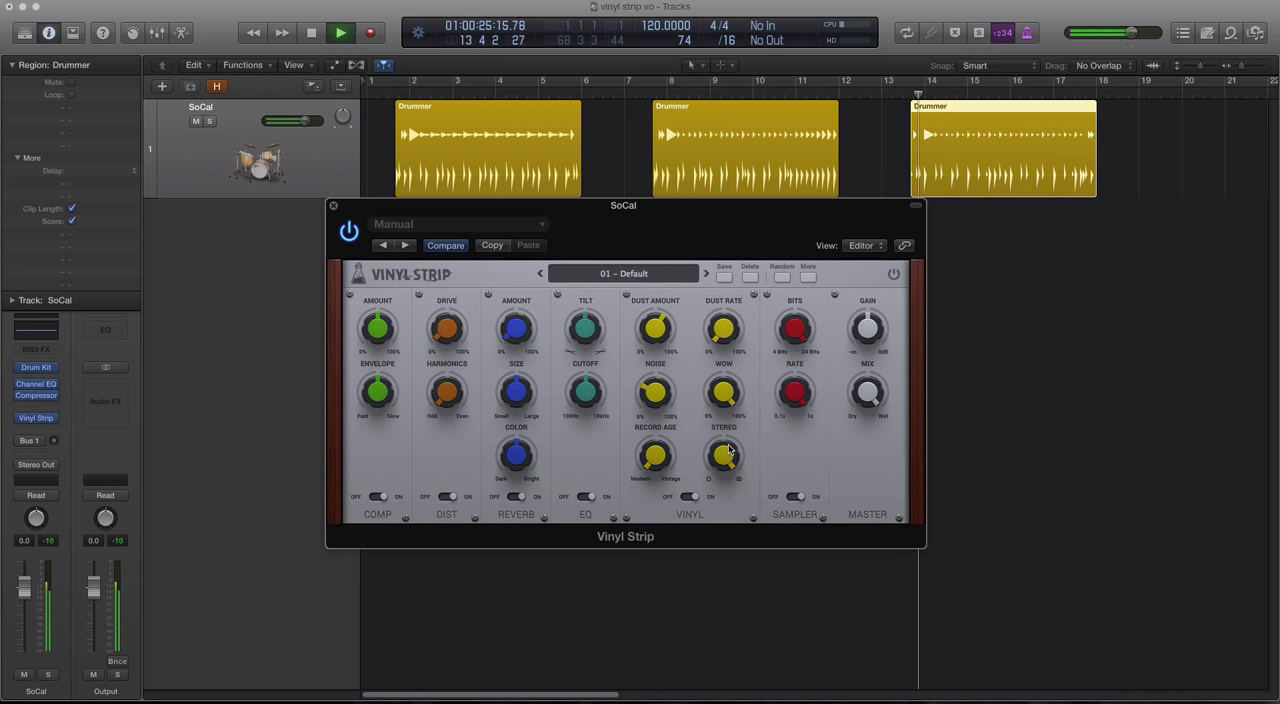